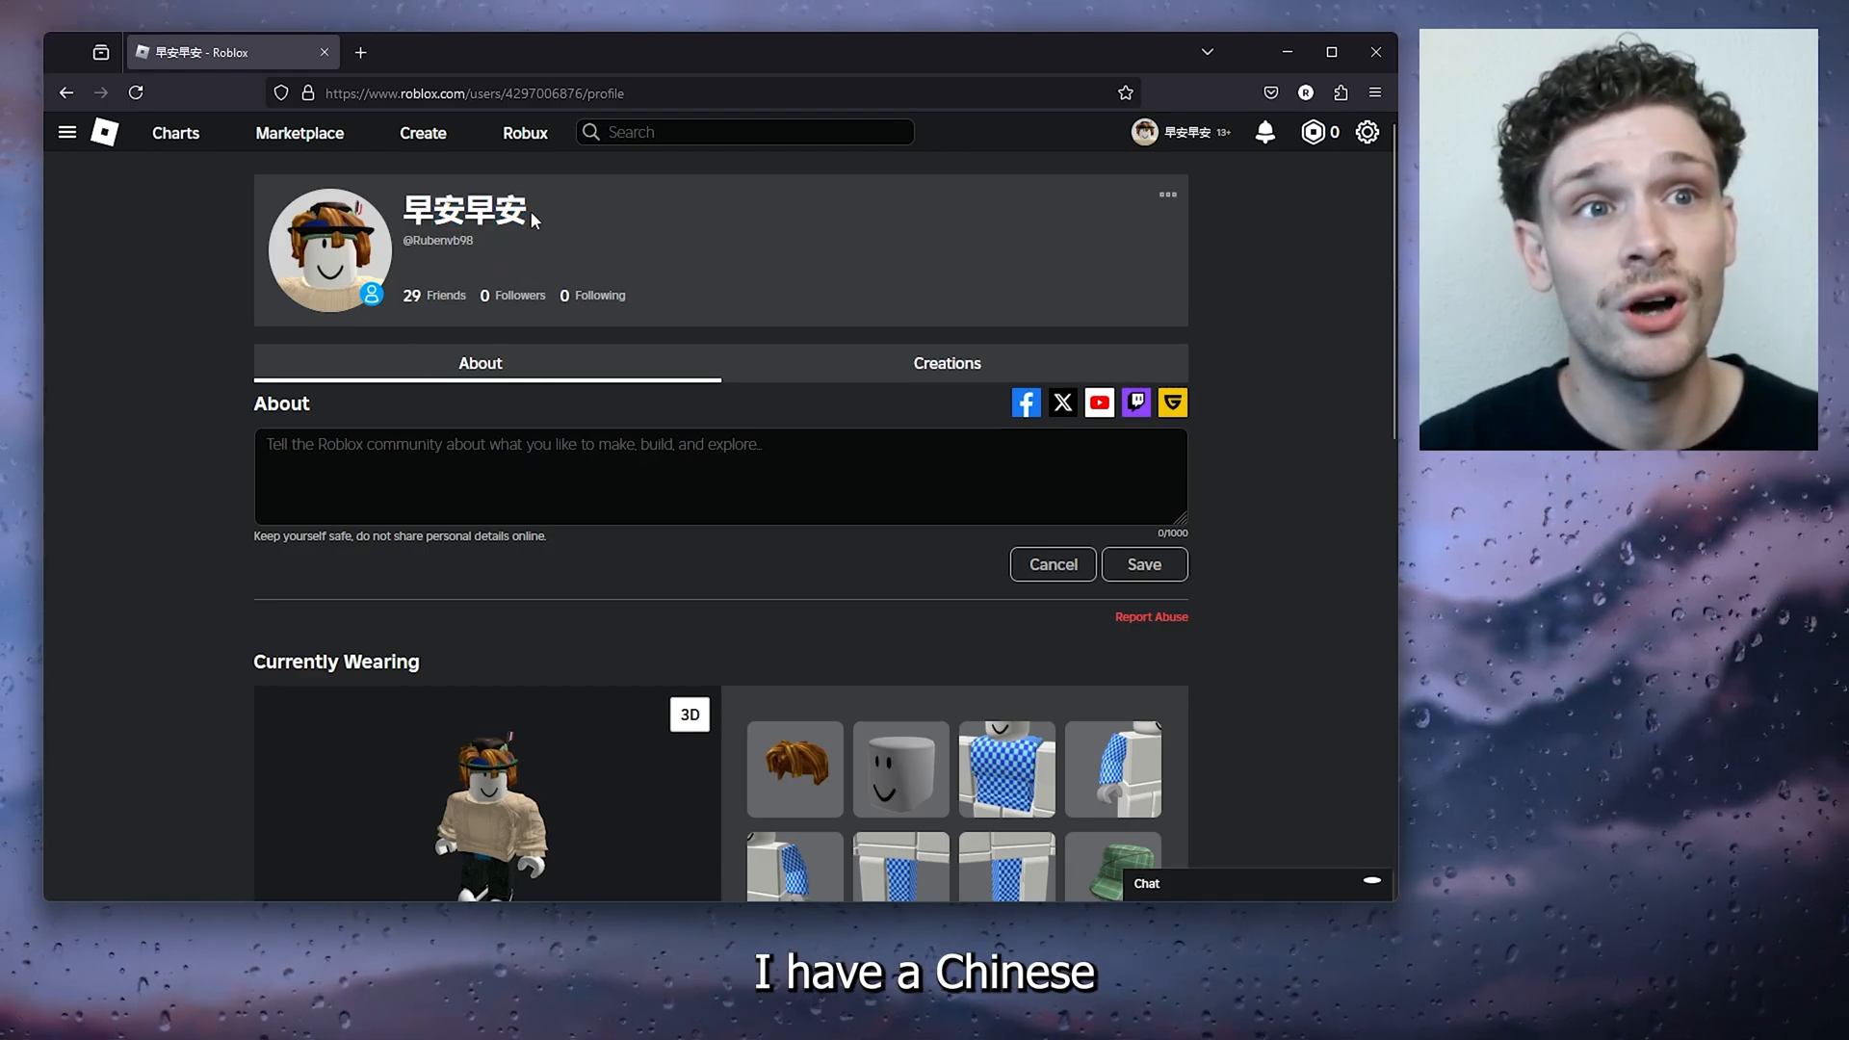
# Open Roblox account settings and start editing the current Chinese display name
pyautogui.doubleClick(463, 210)
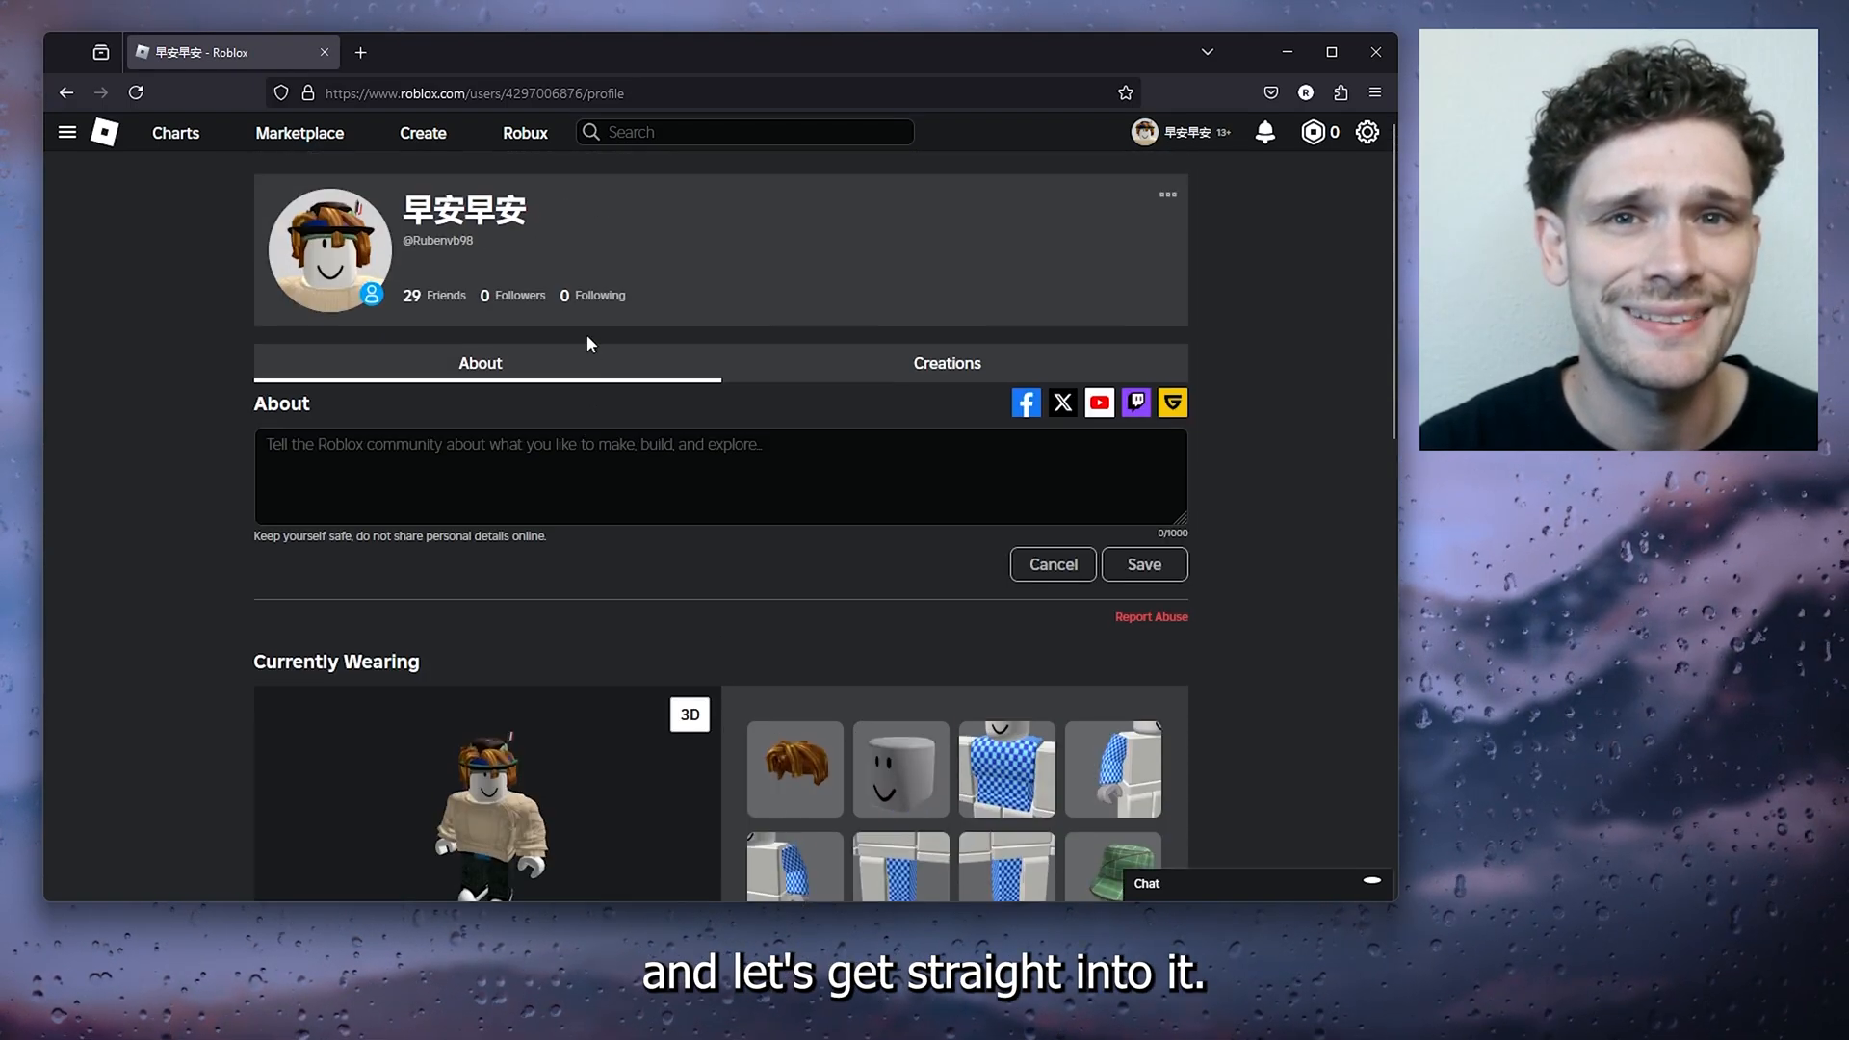
pyautogui.moveTo(1248, 336)
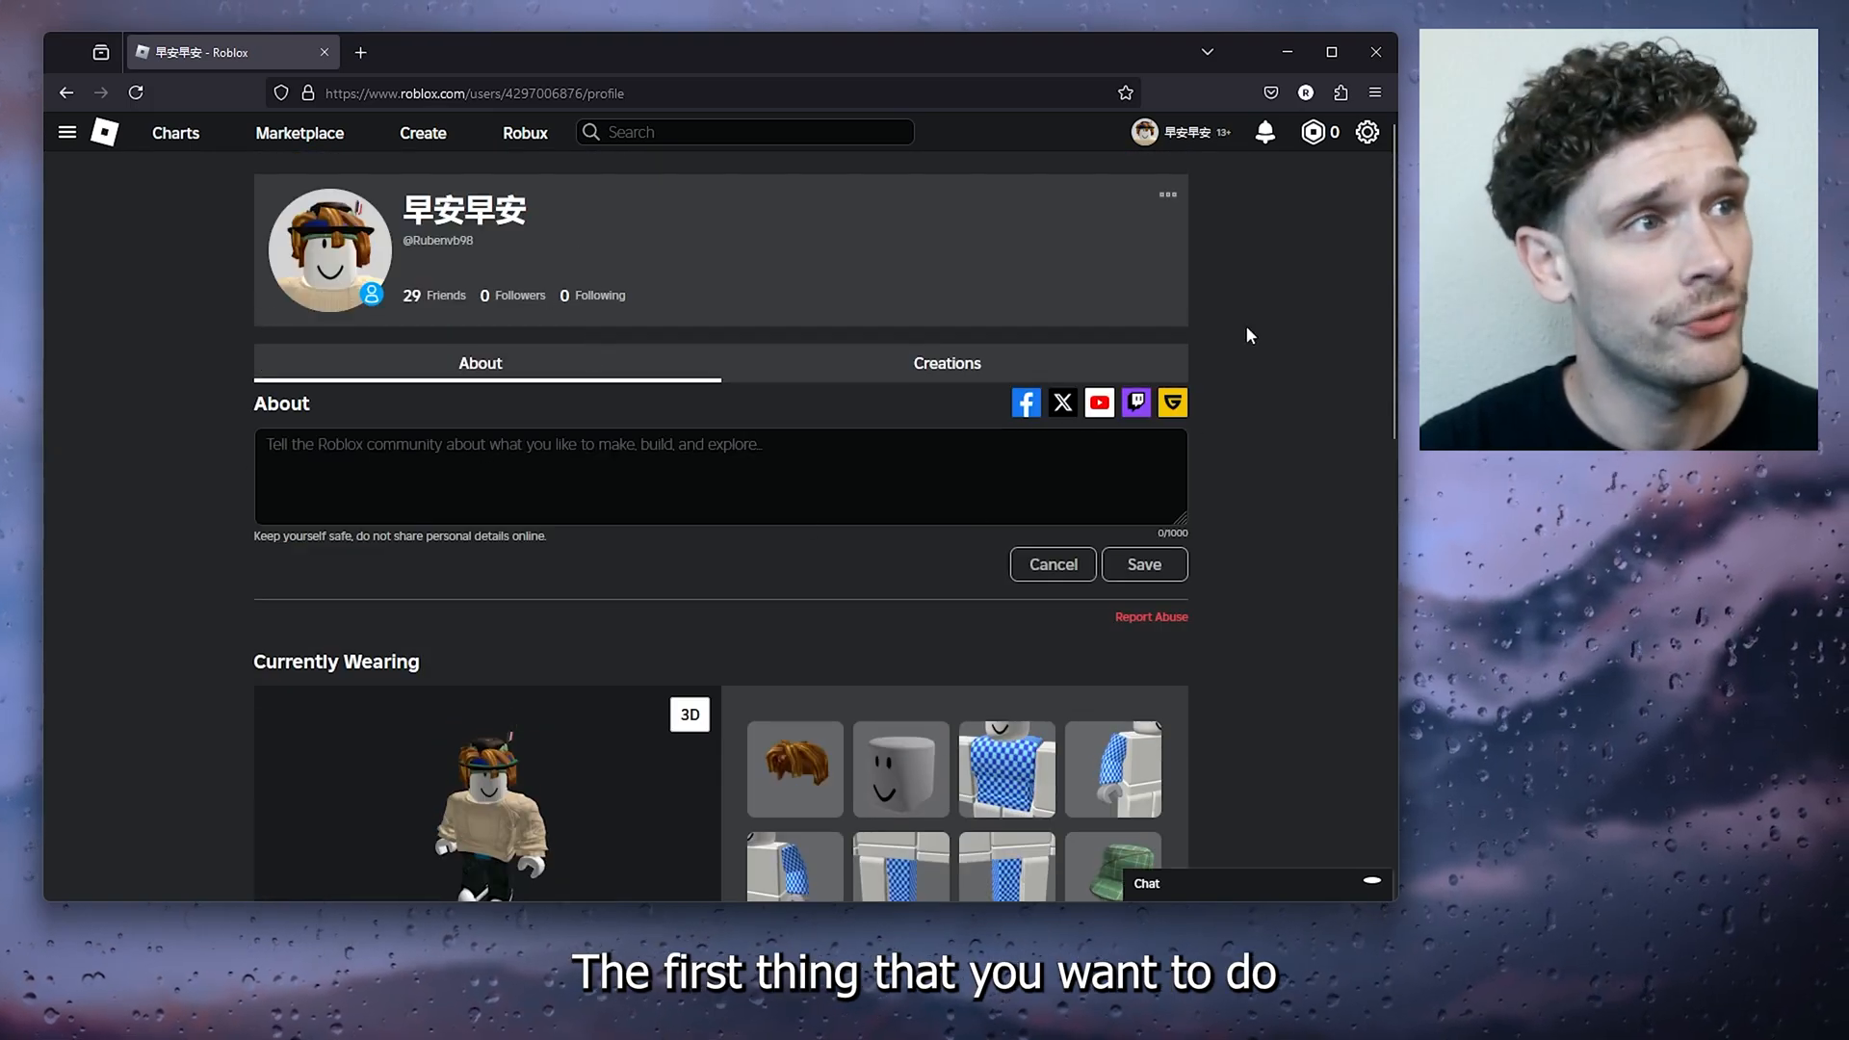
pyautogui.click(1367, 132)
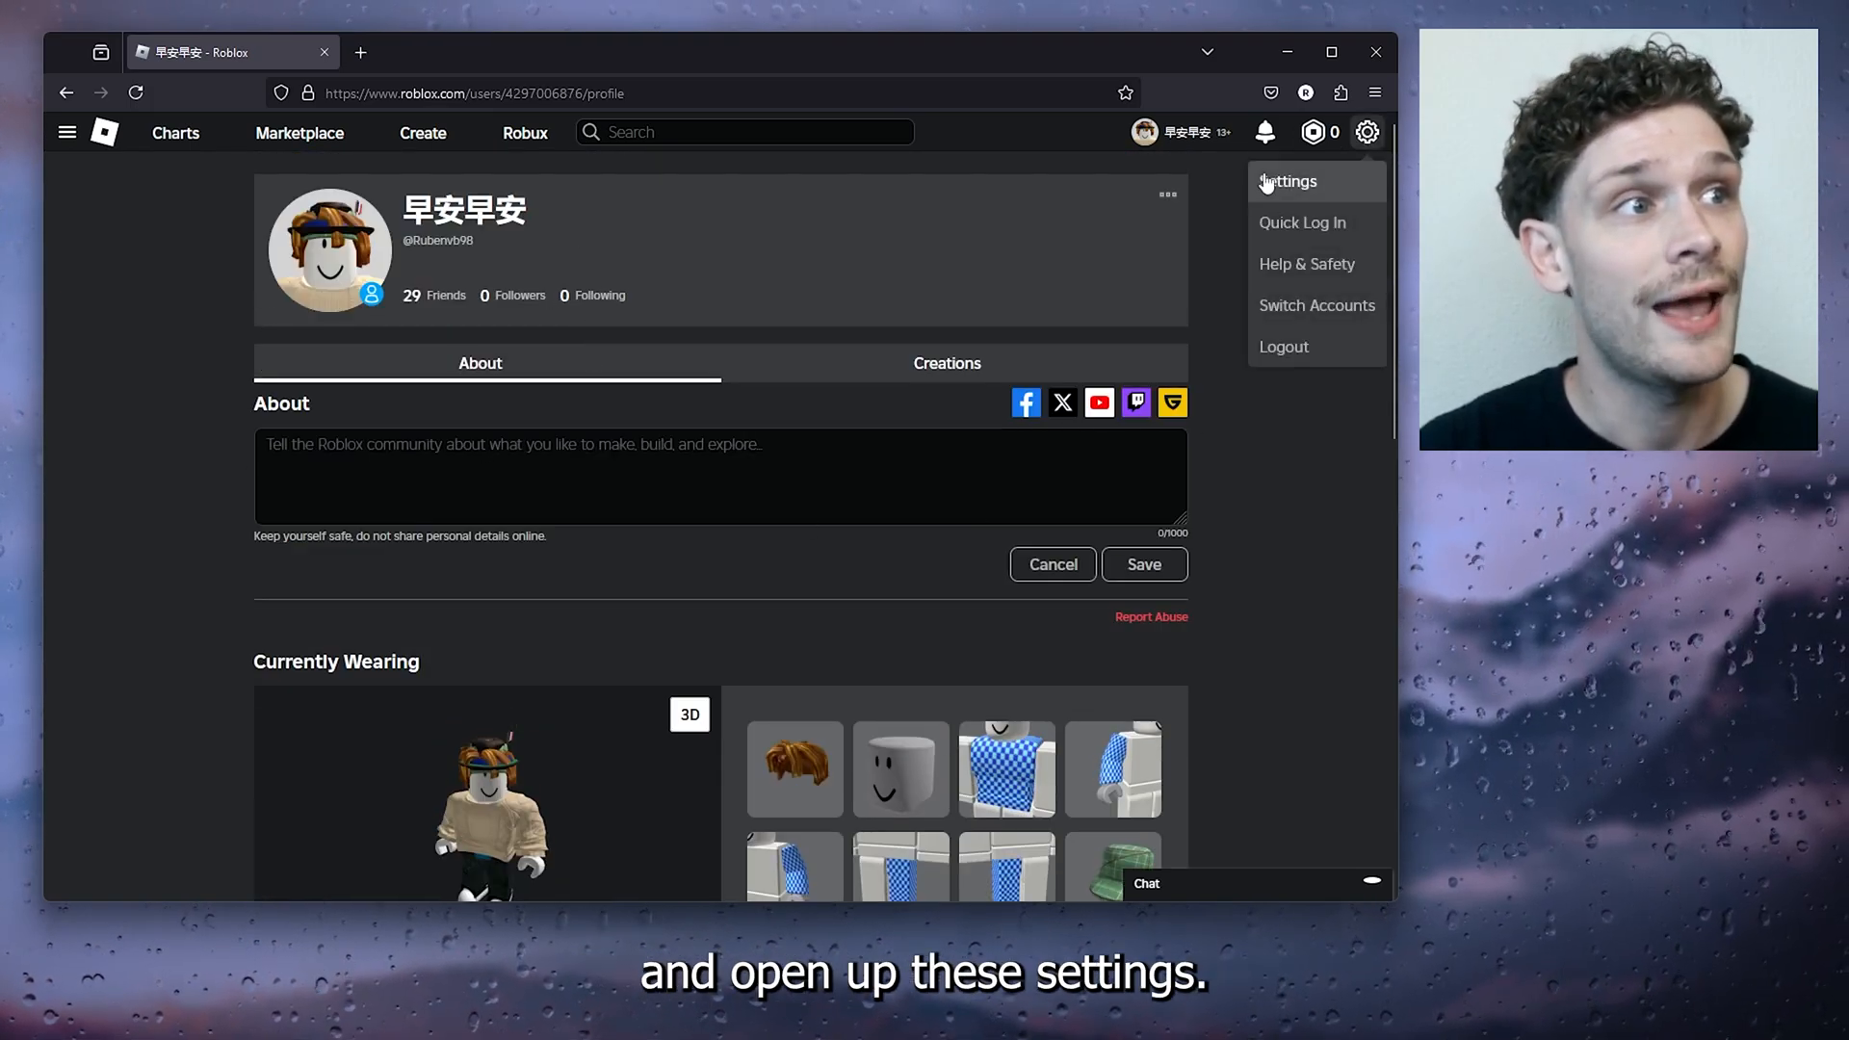
pyautogui.click(1287, 180)
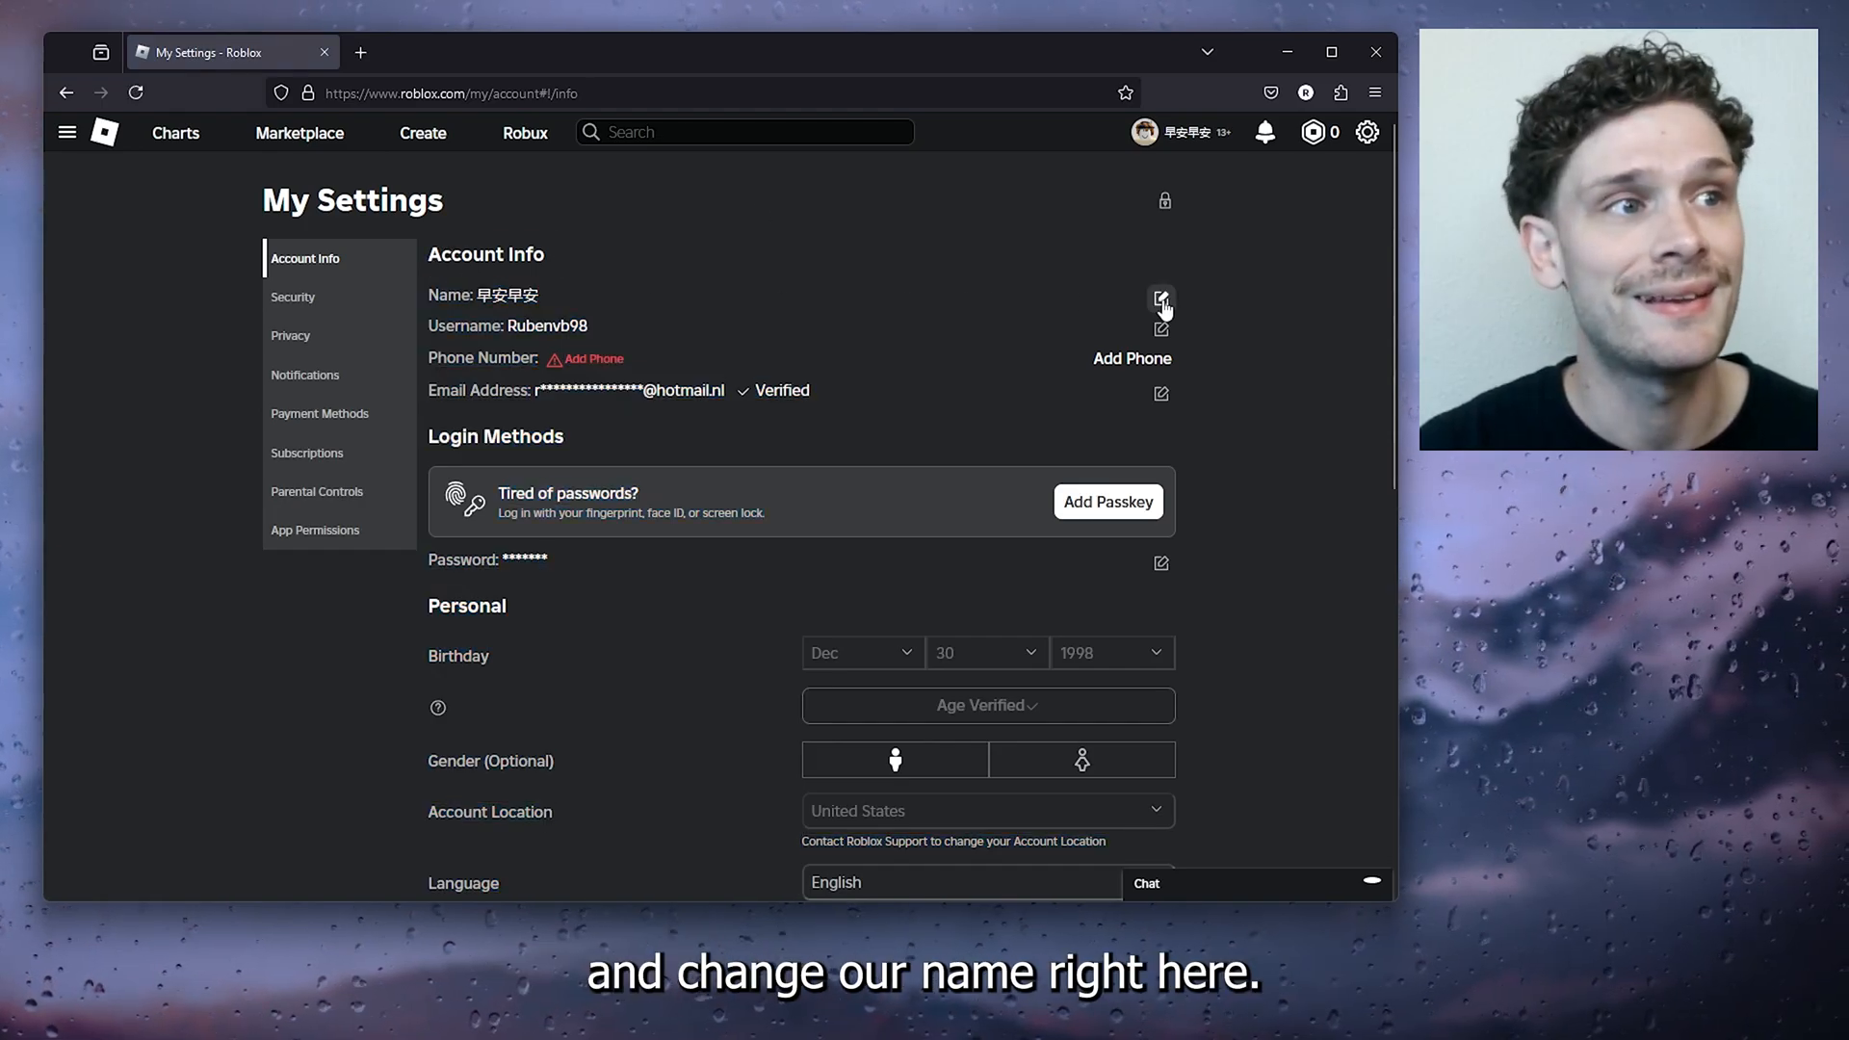
pyautogui.click(1161, 297)
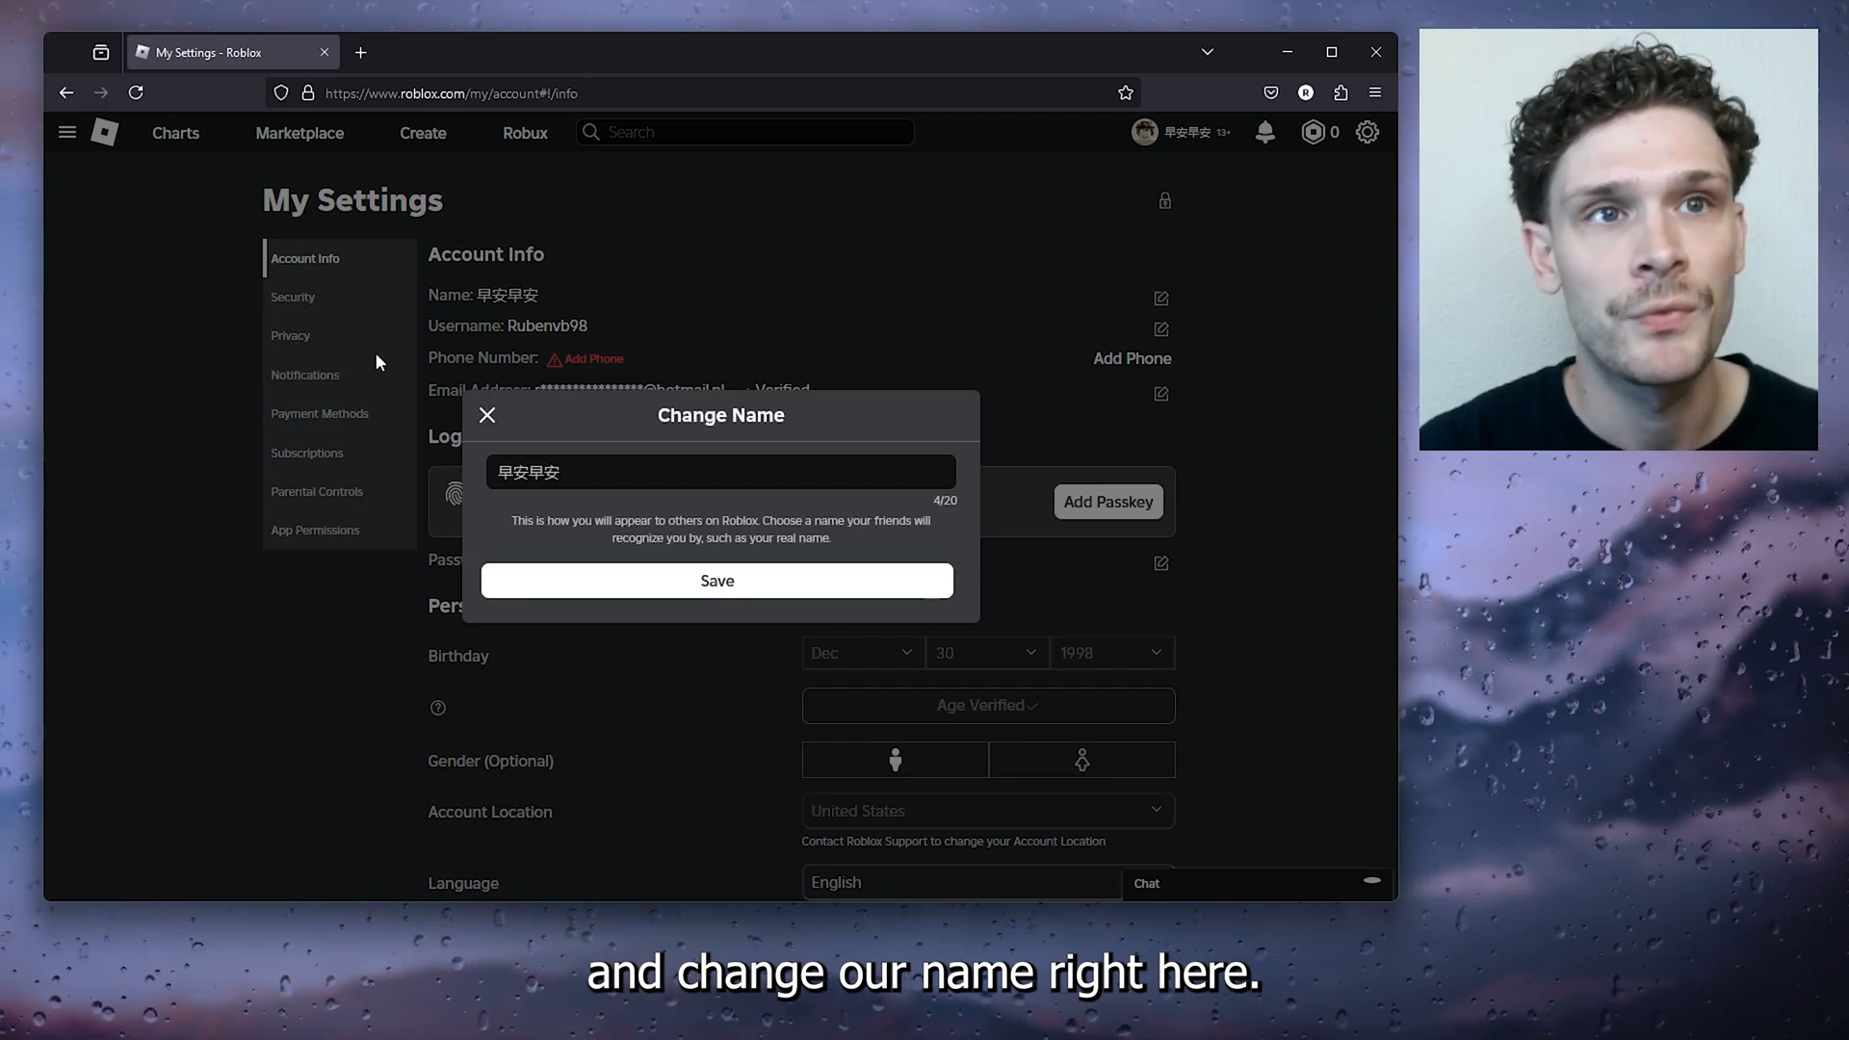
# In a new Firefox tab, search Google for 'translate' to bring up the translation box
pyautogui.click(577, 52)
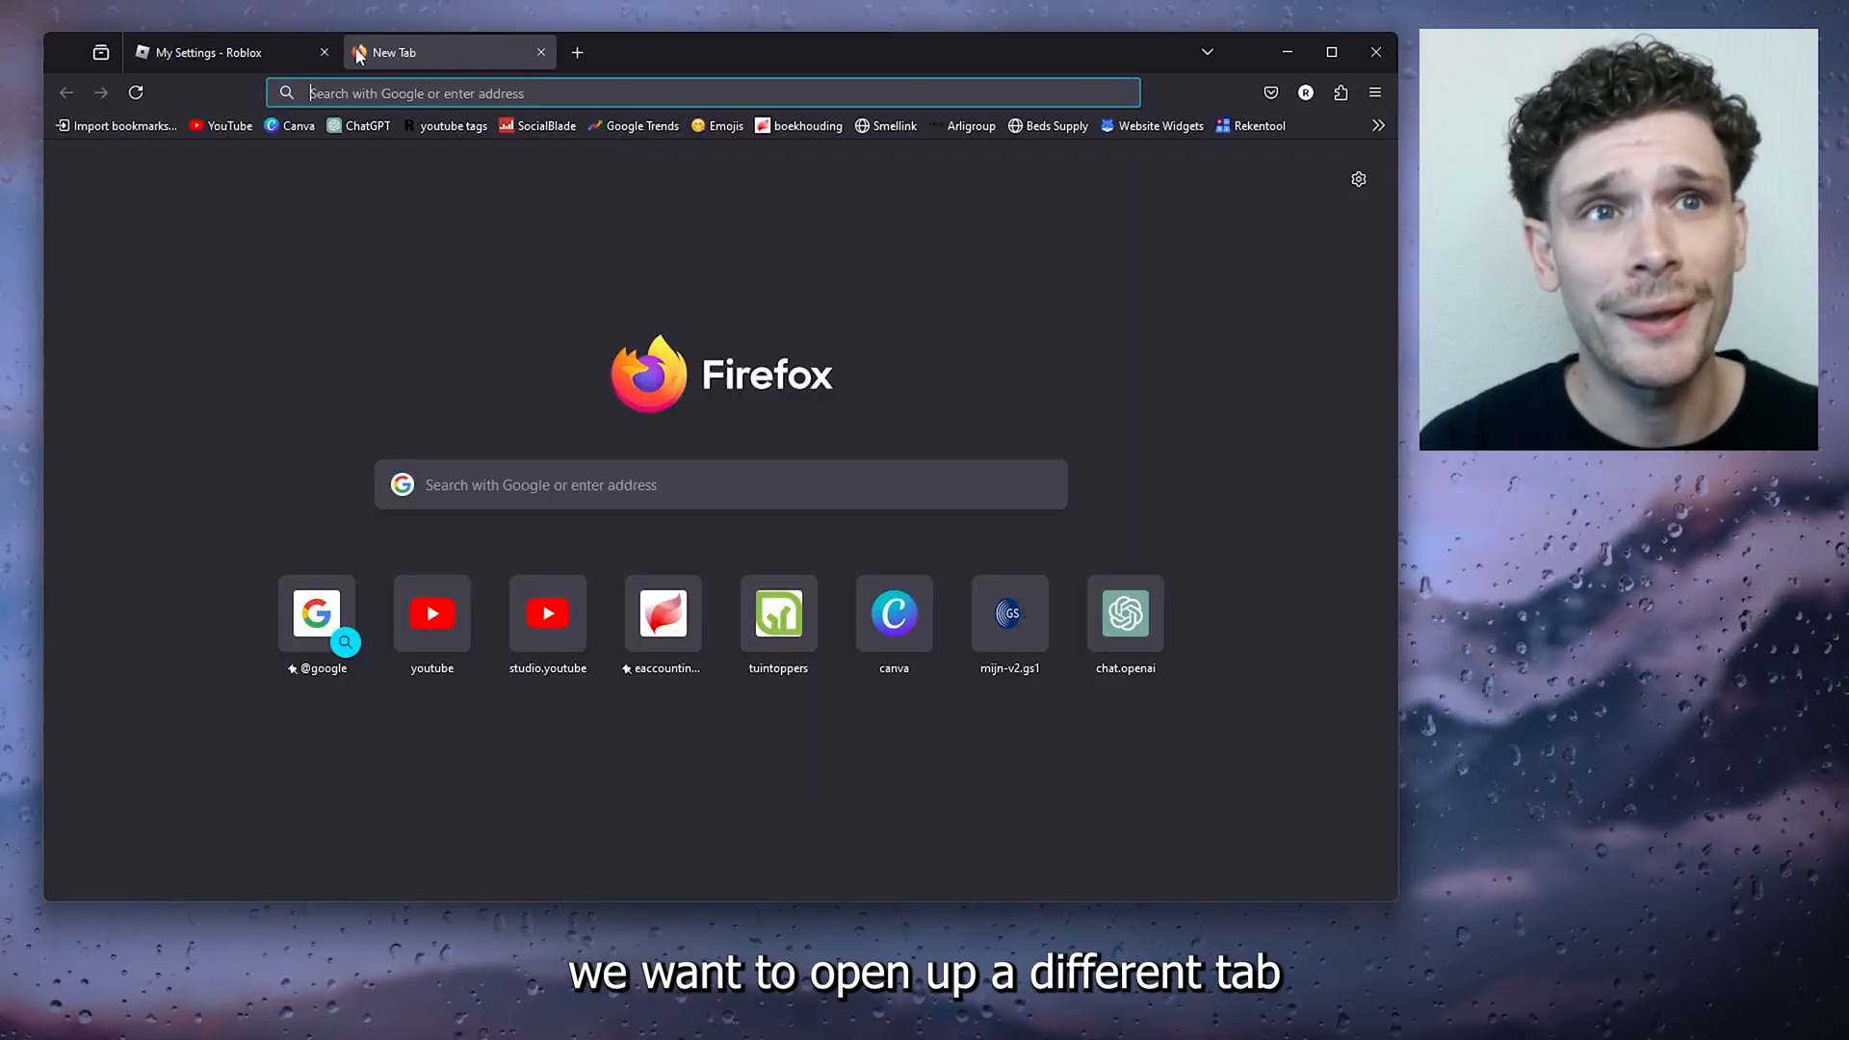
pyautogui.write('tra')
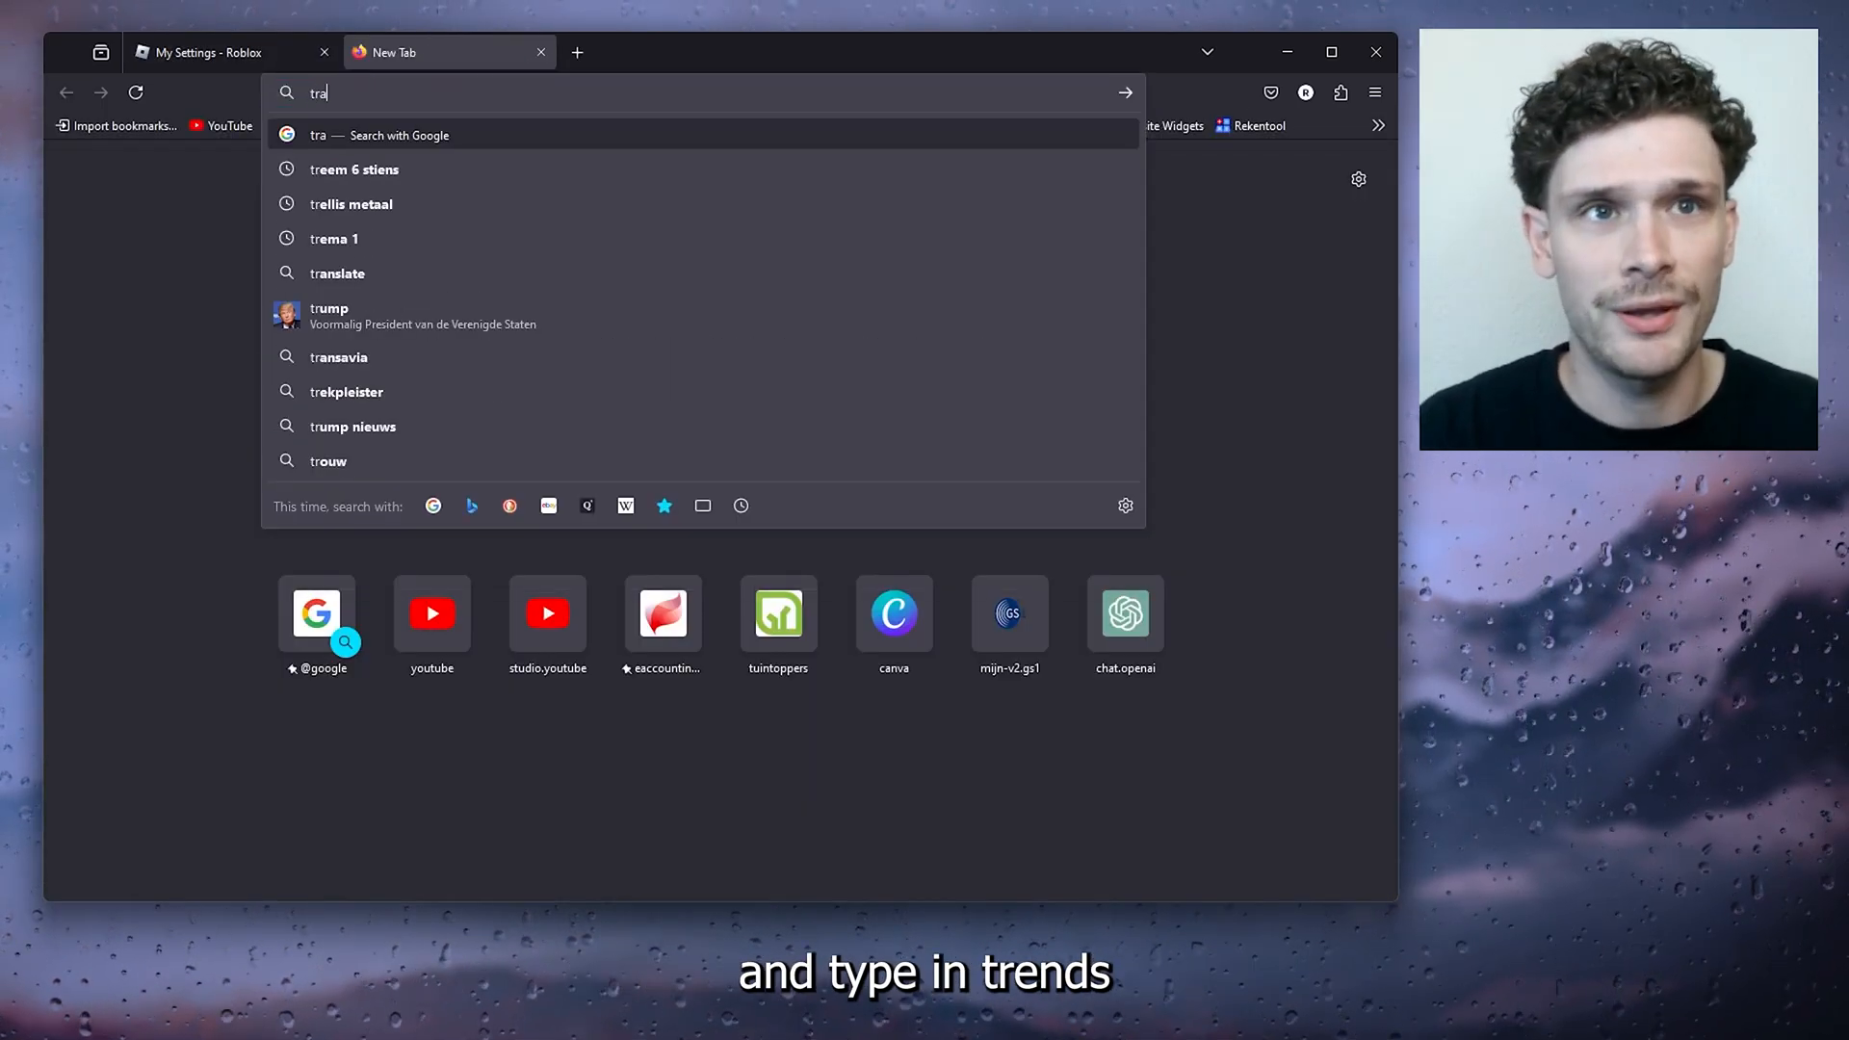
pyautogui.click(337, 273)
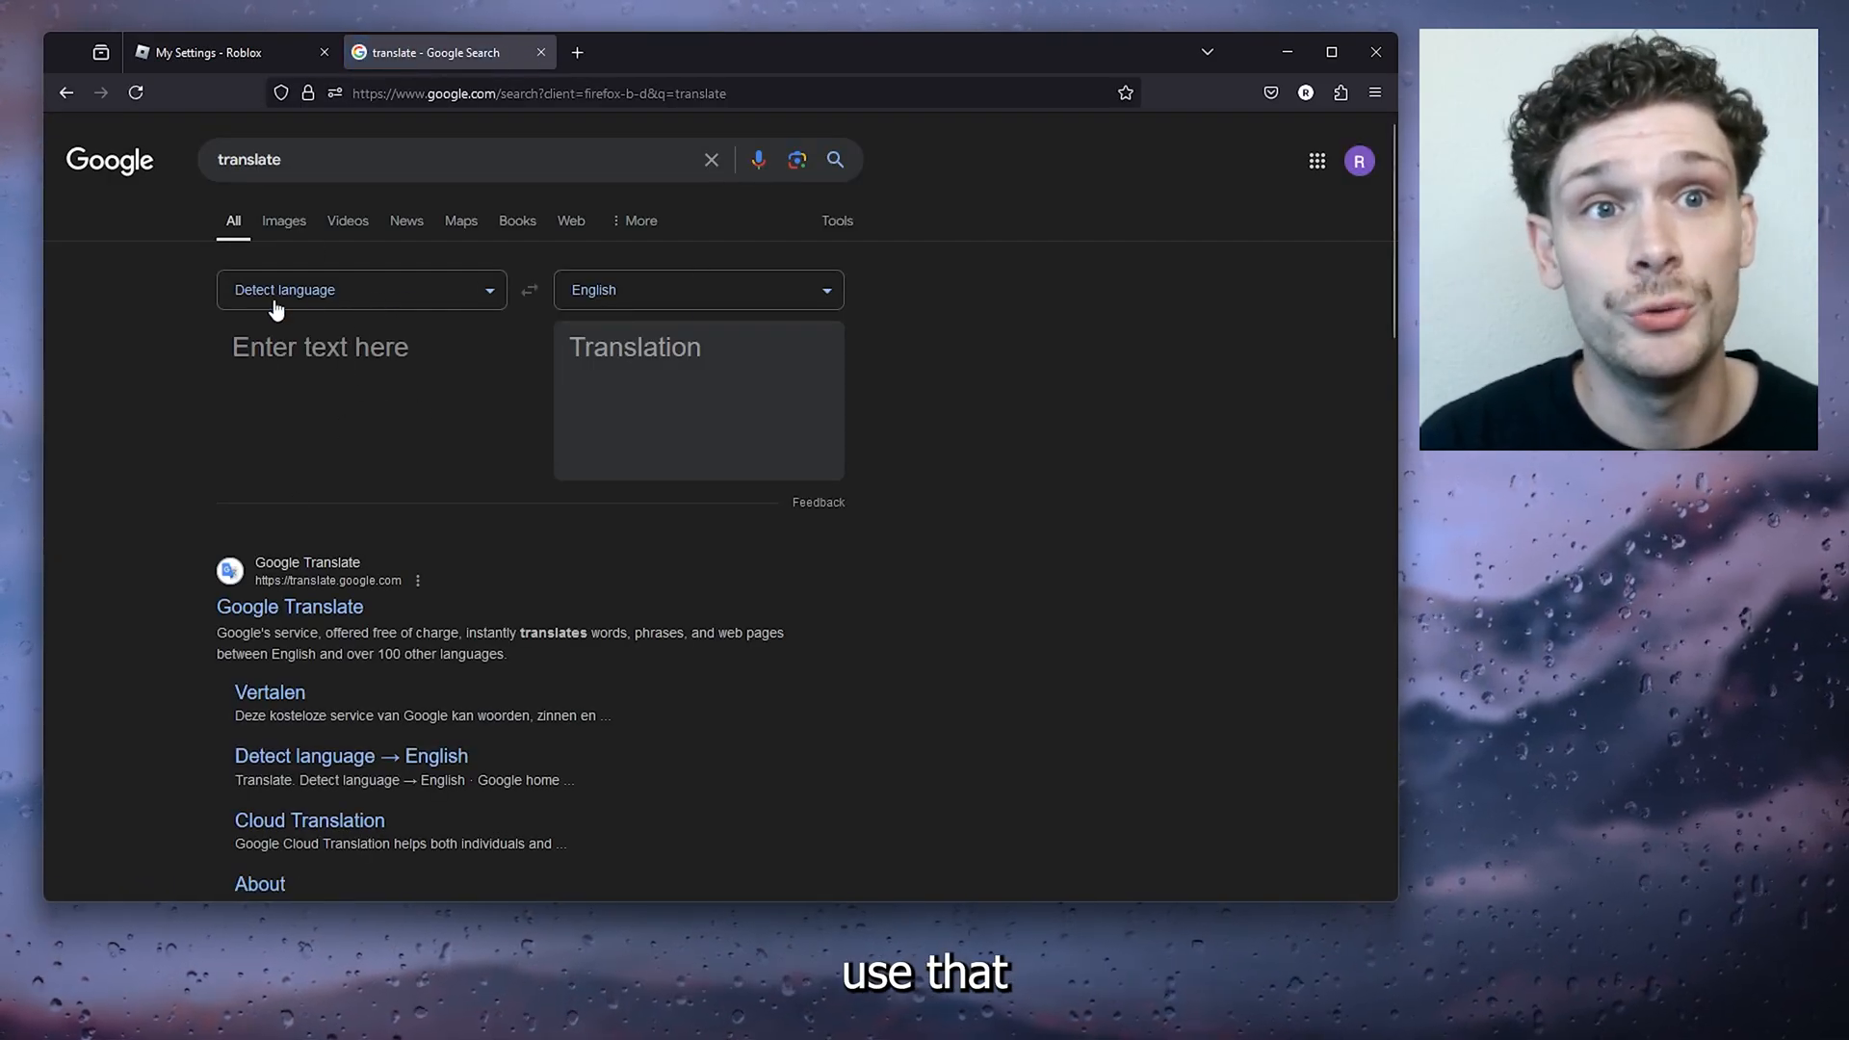
# Set the translate target language to Arabic and enter 'hello' to translate
pyautogui.click(695, 289)
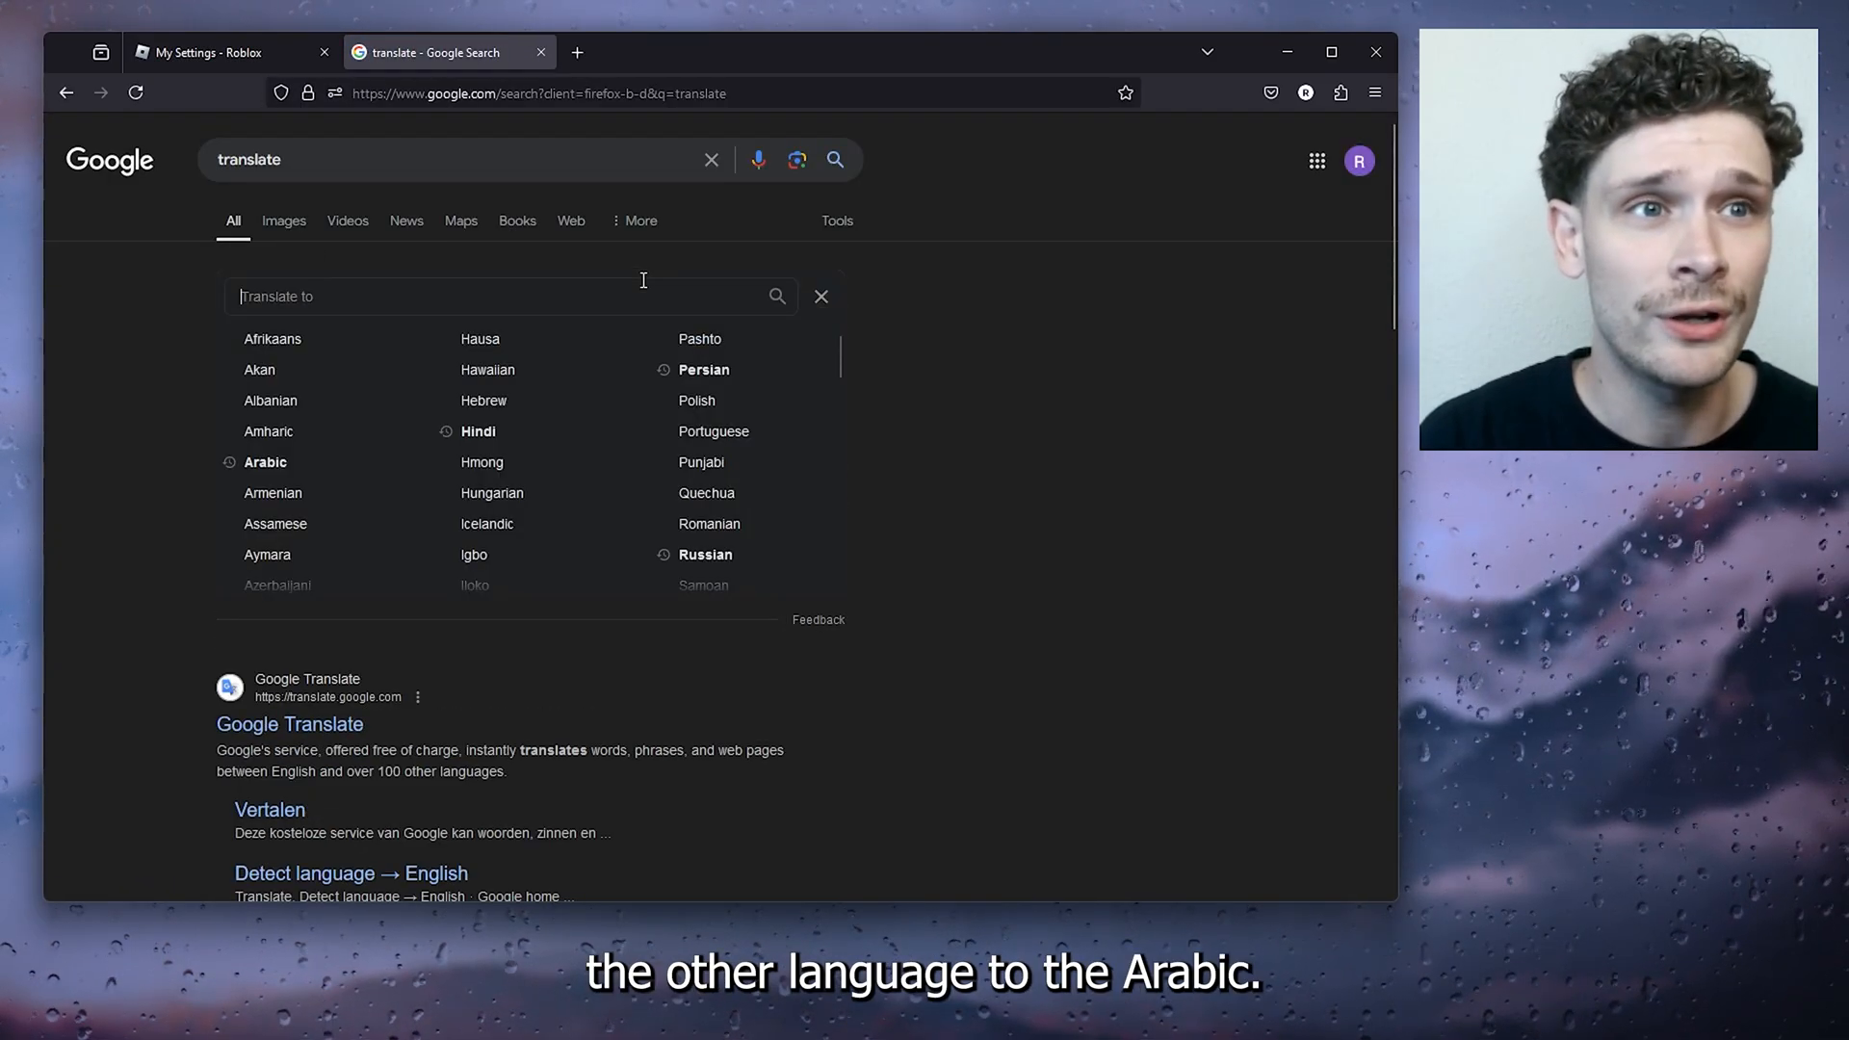
pyautogui.write('ar')
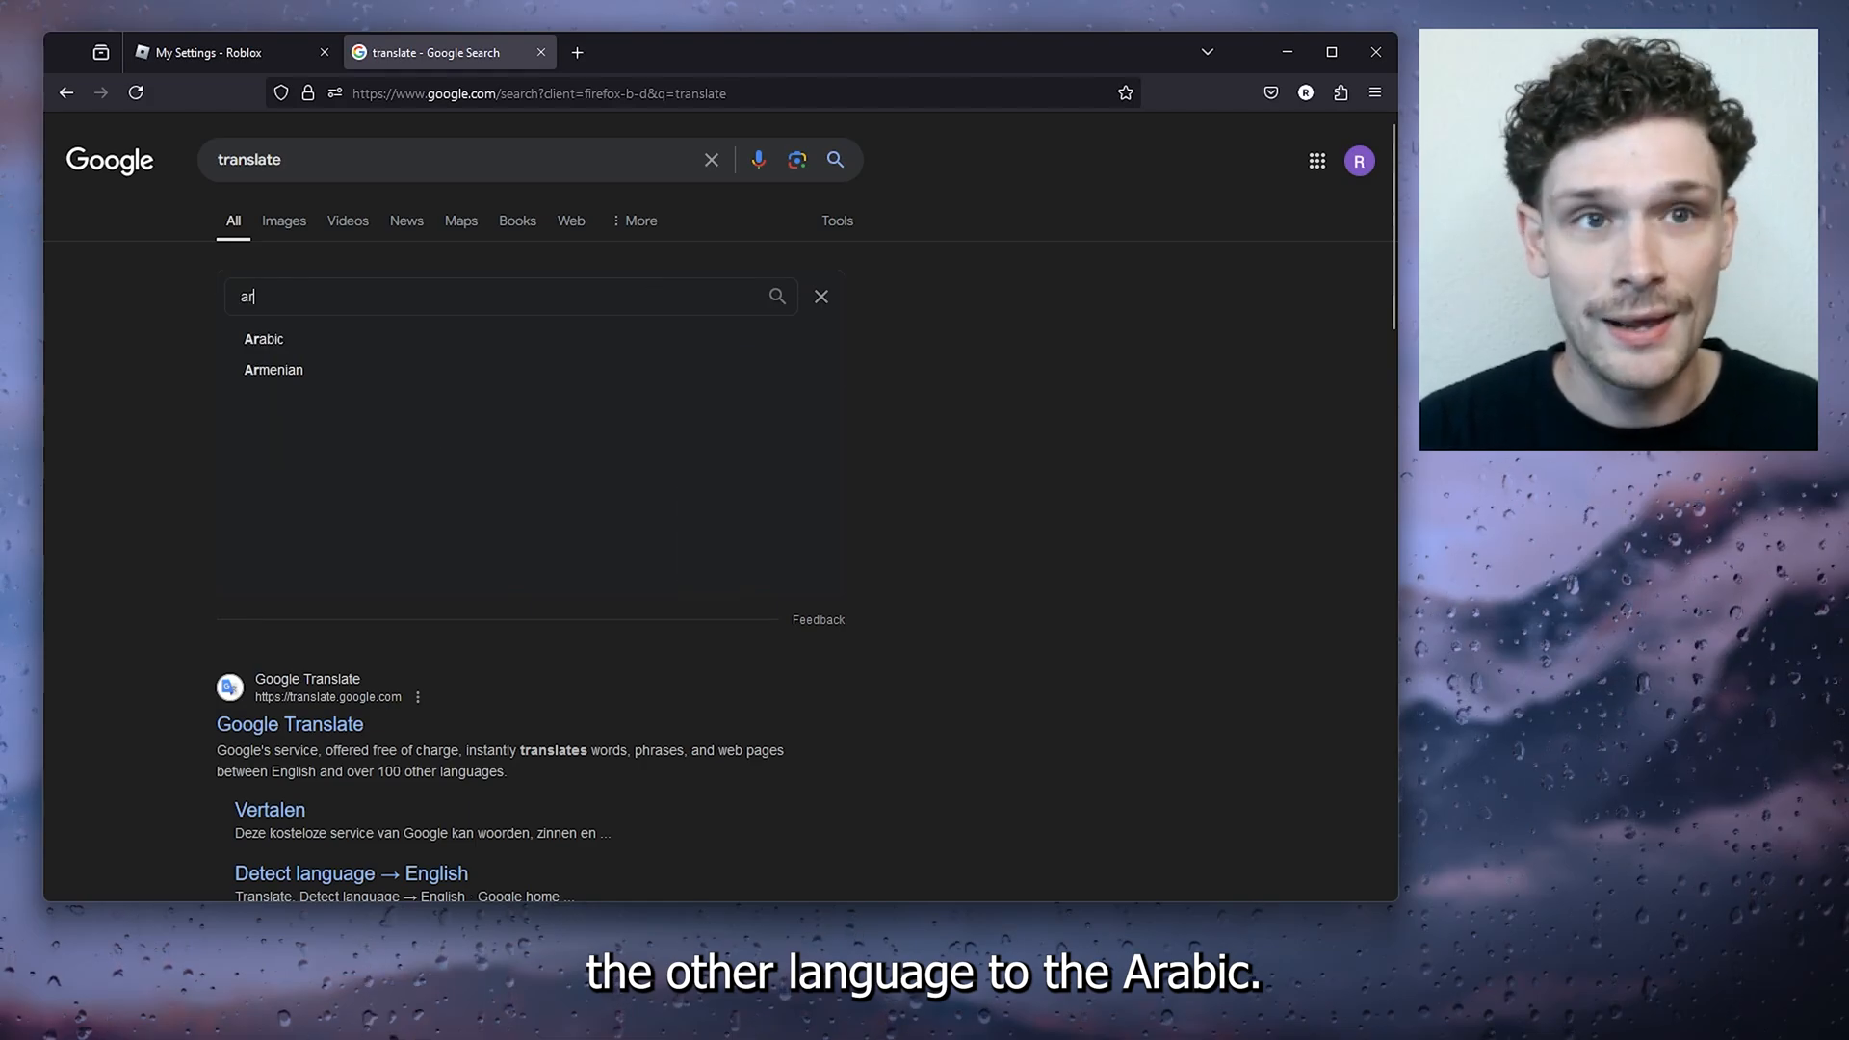
pyautogui.click(263, 338)
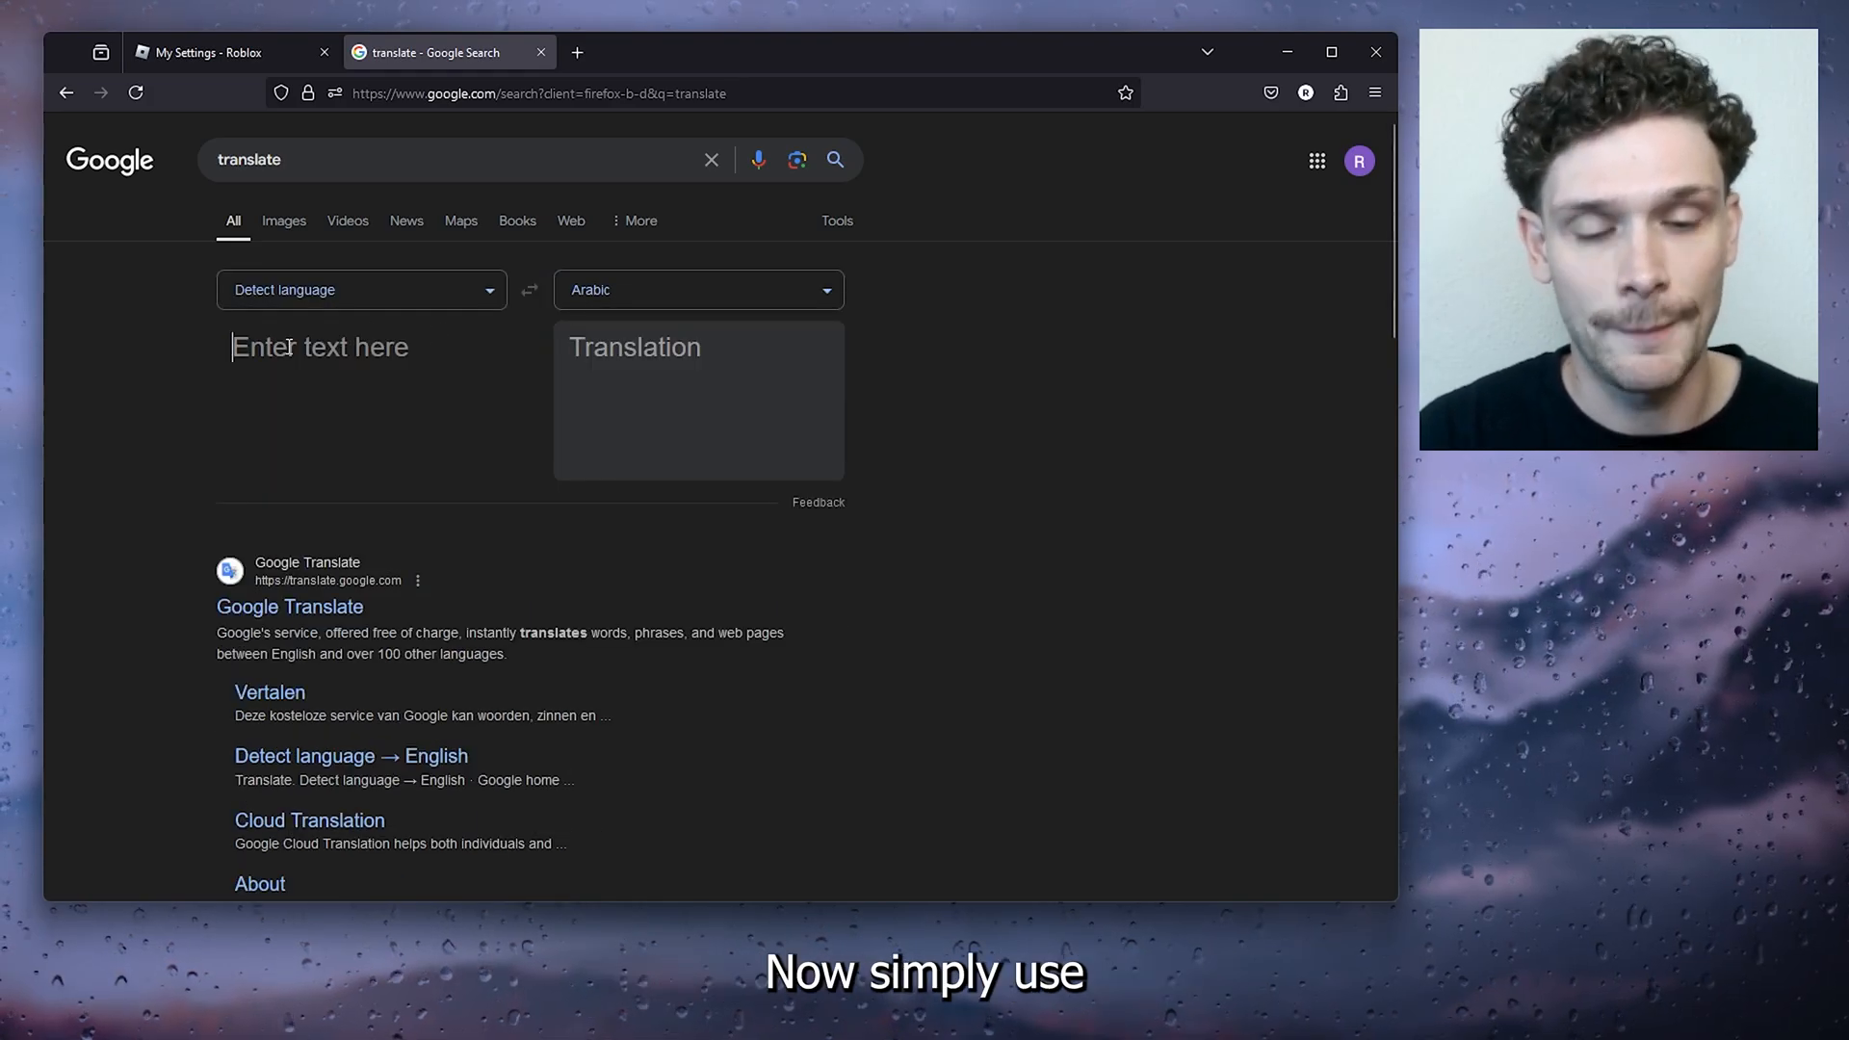
pyautogui.write('hello')
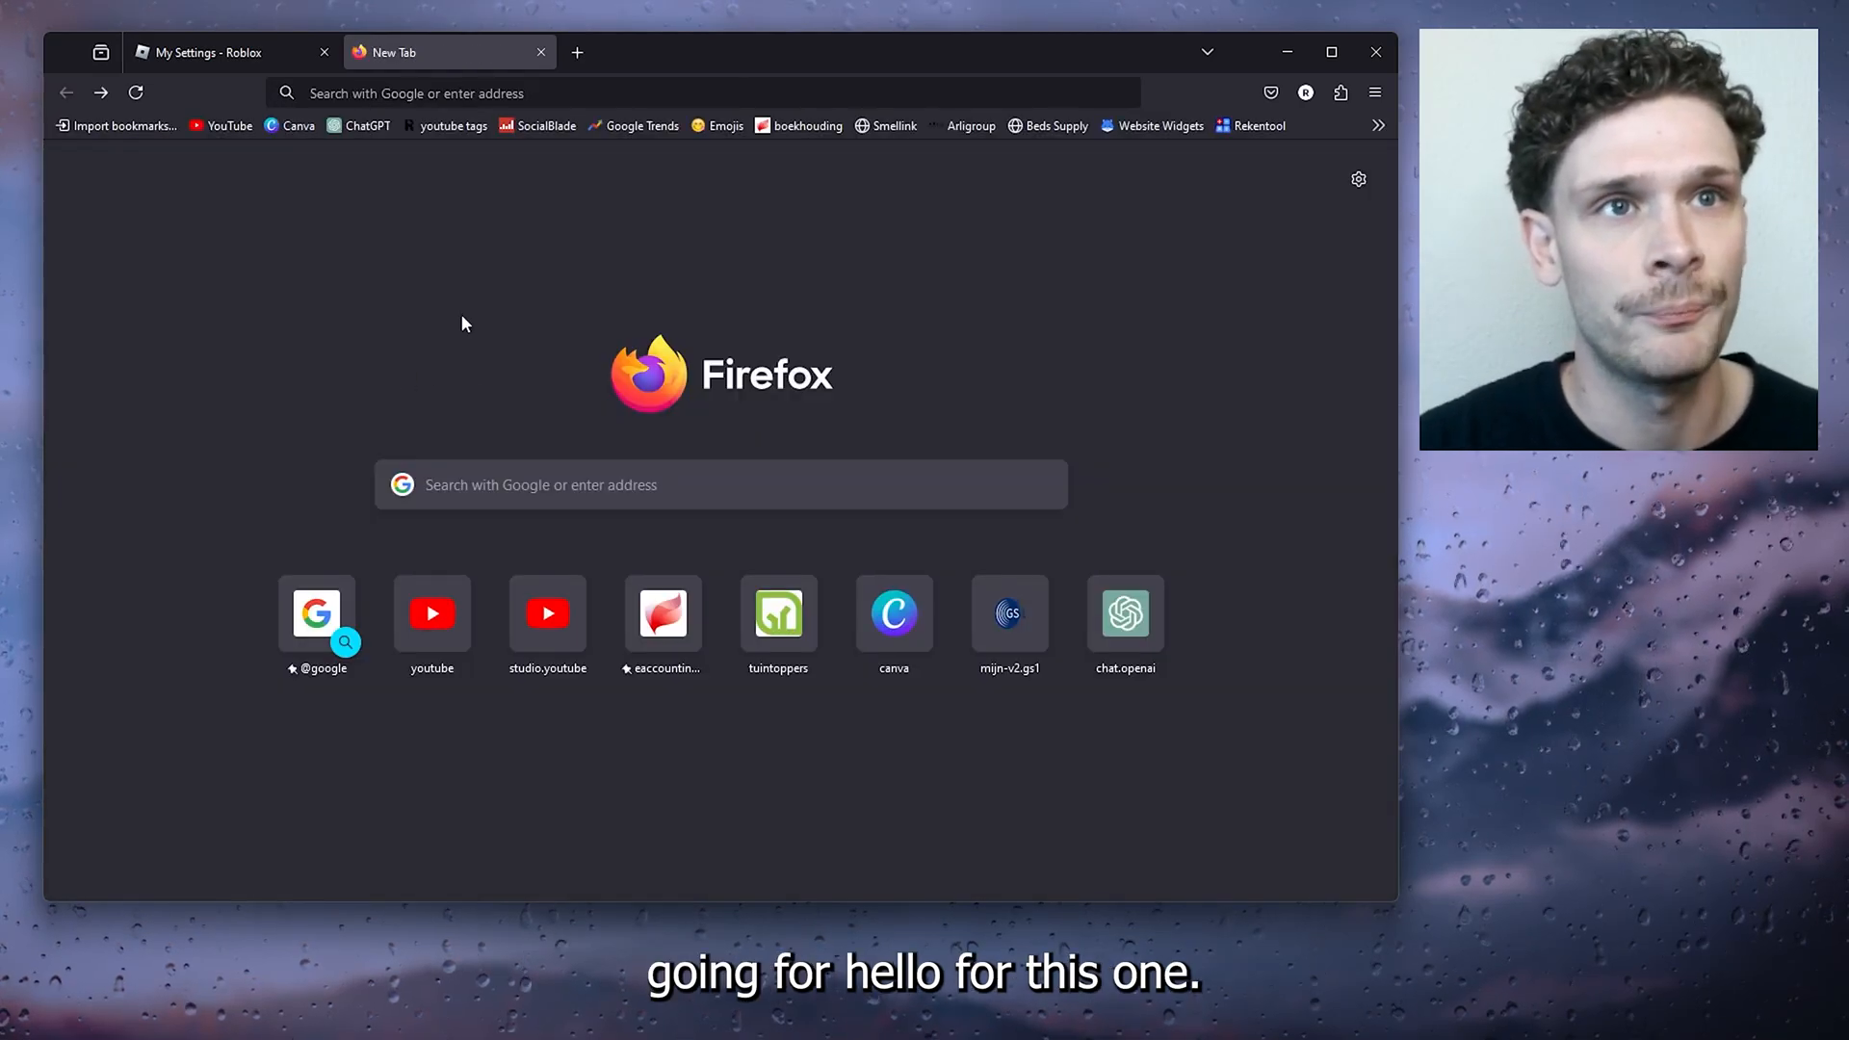
# Enter 'translate', then close the refused Change Name form without saving
pyautogui.write('translate')
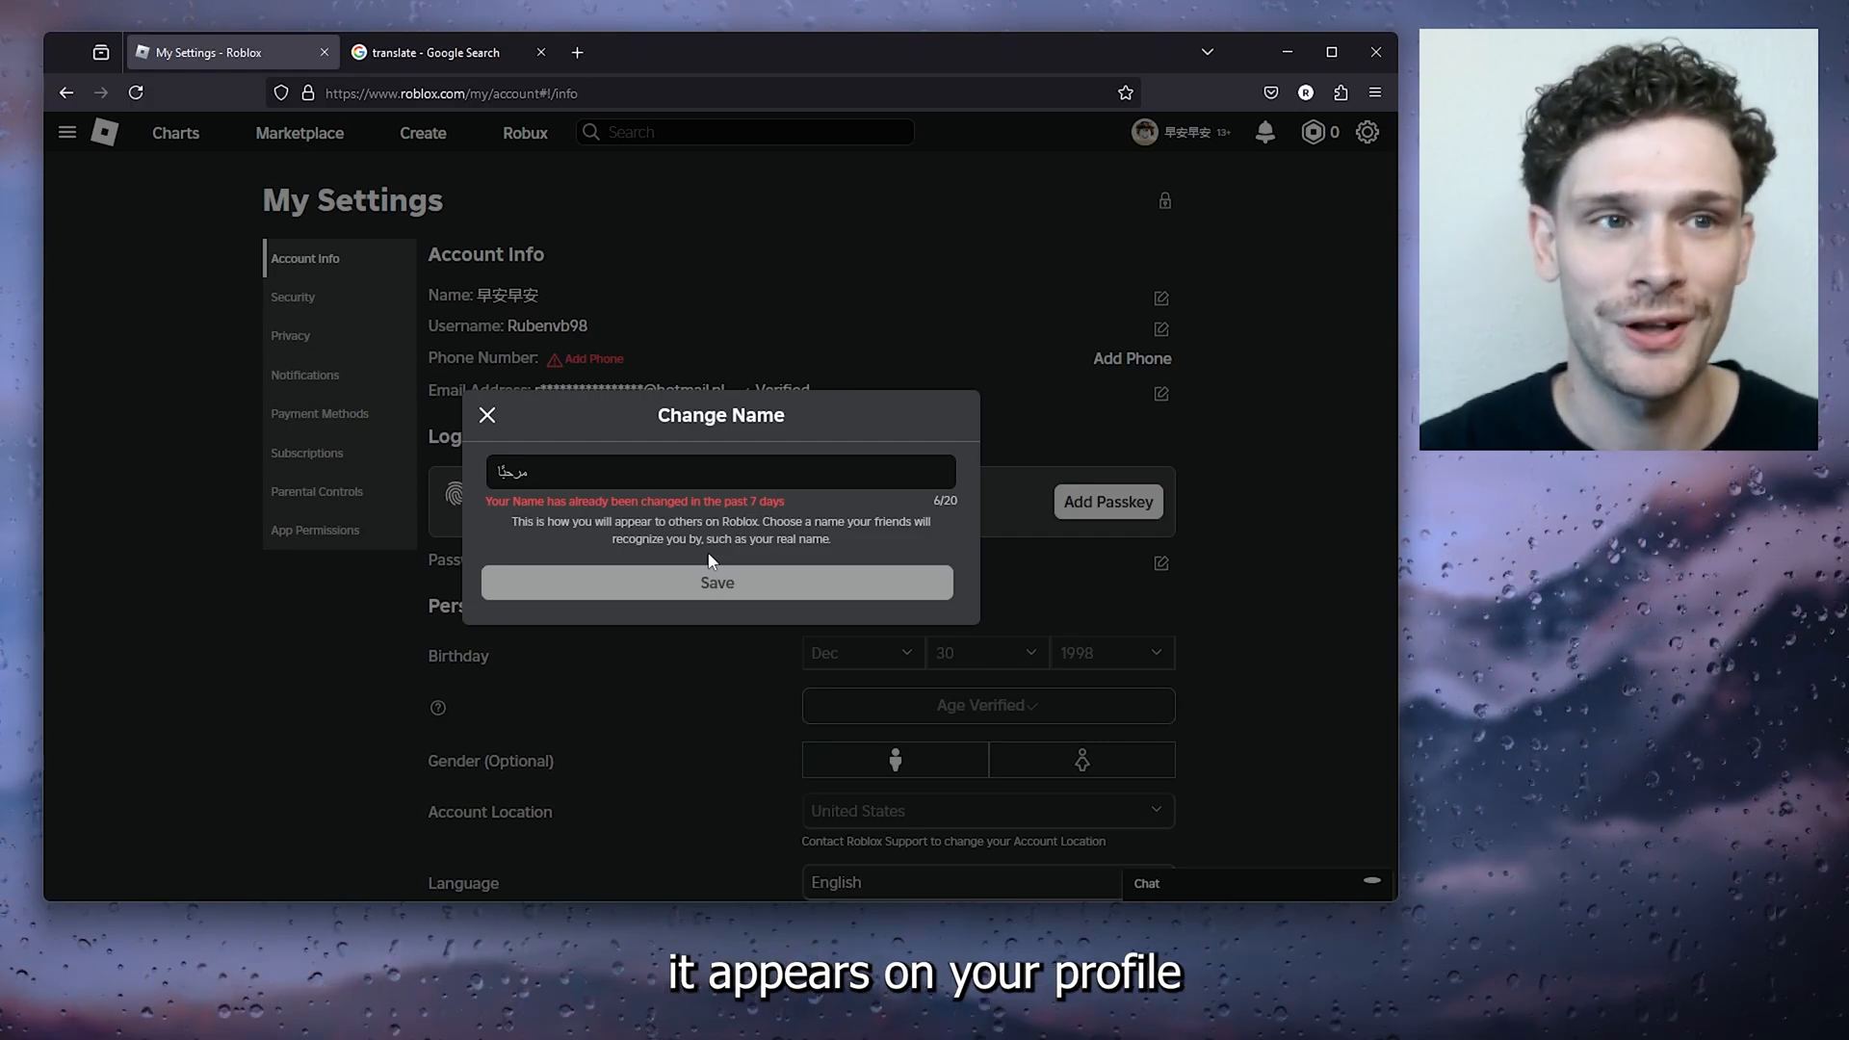
pyautogui.click(485, 414)
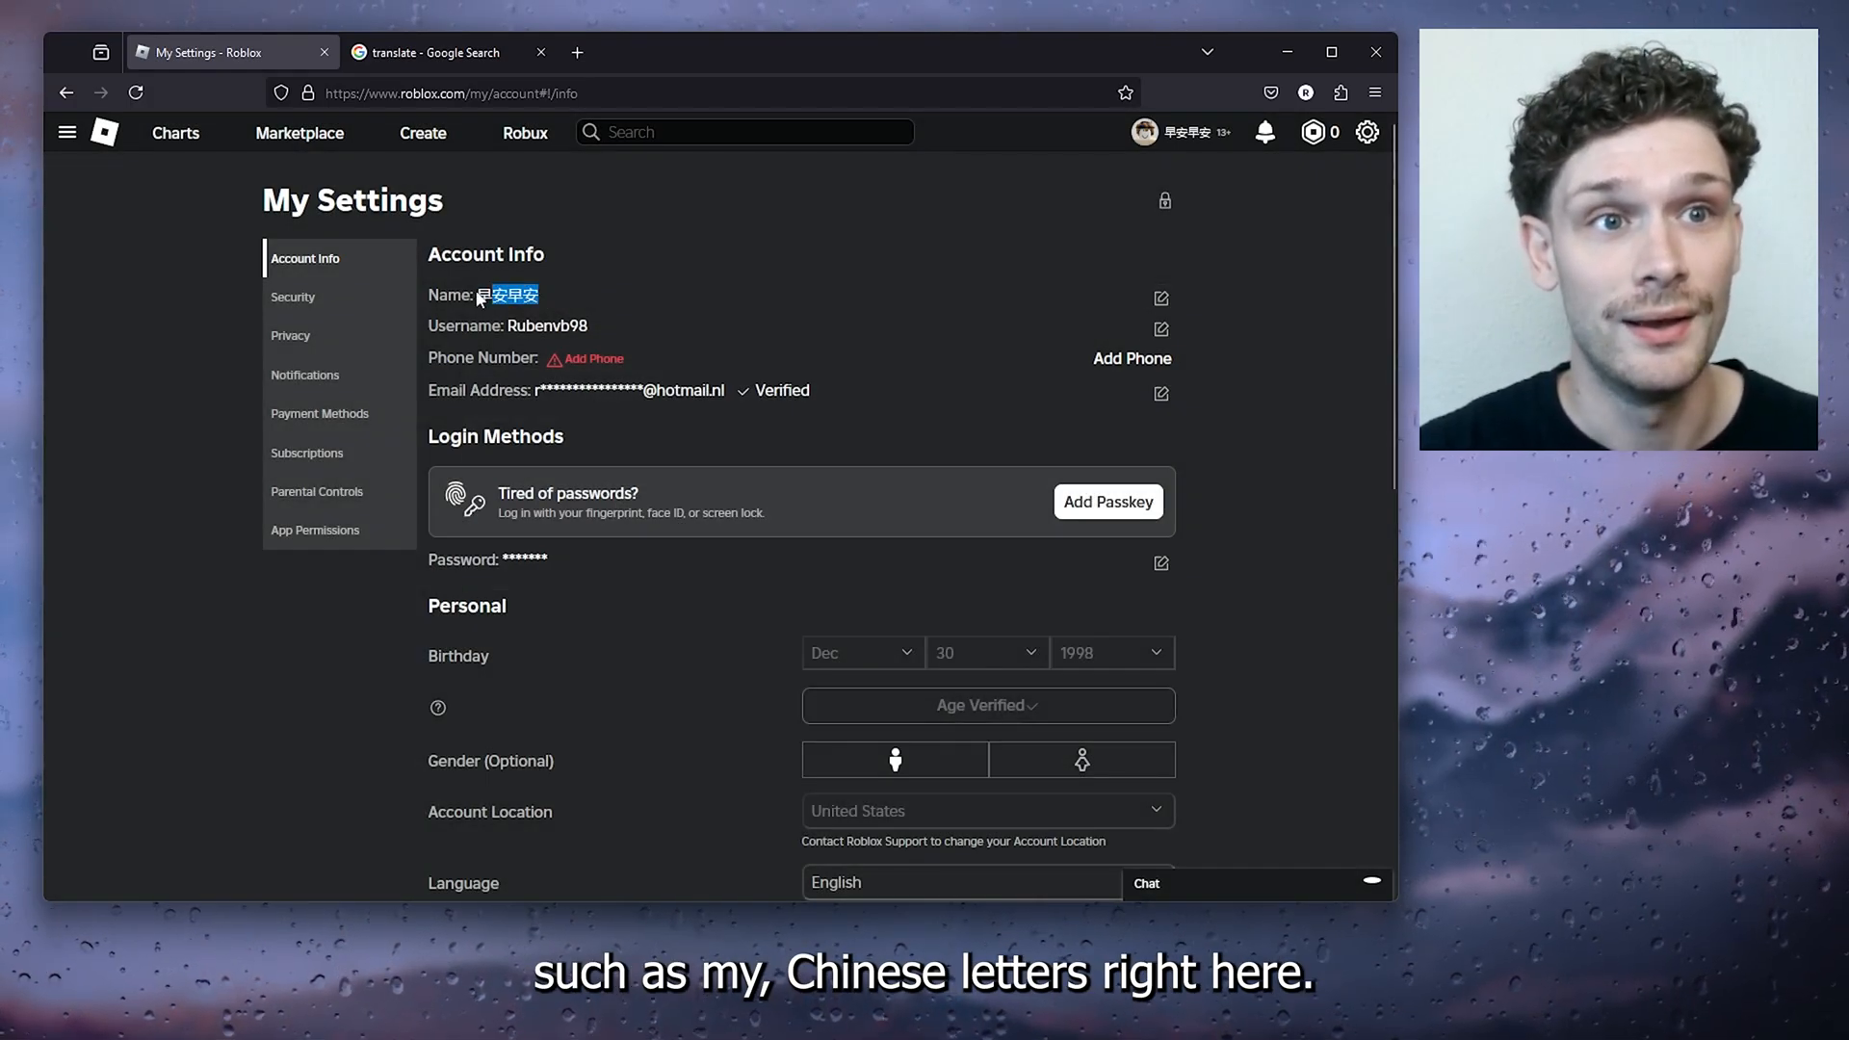
pyautogui.scroll(-3)
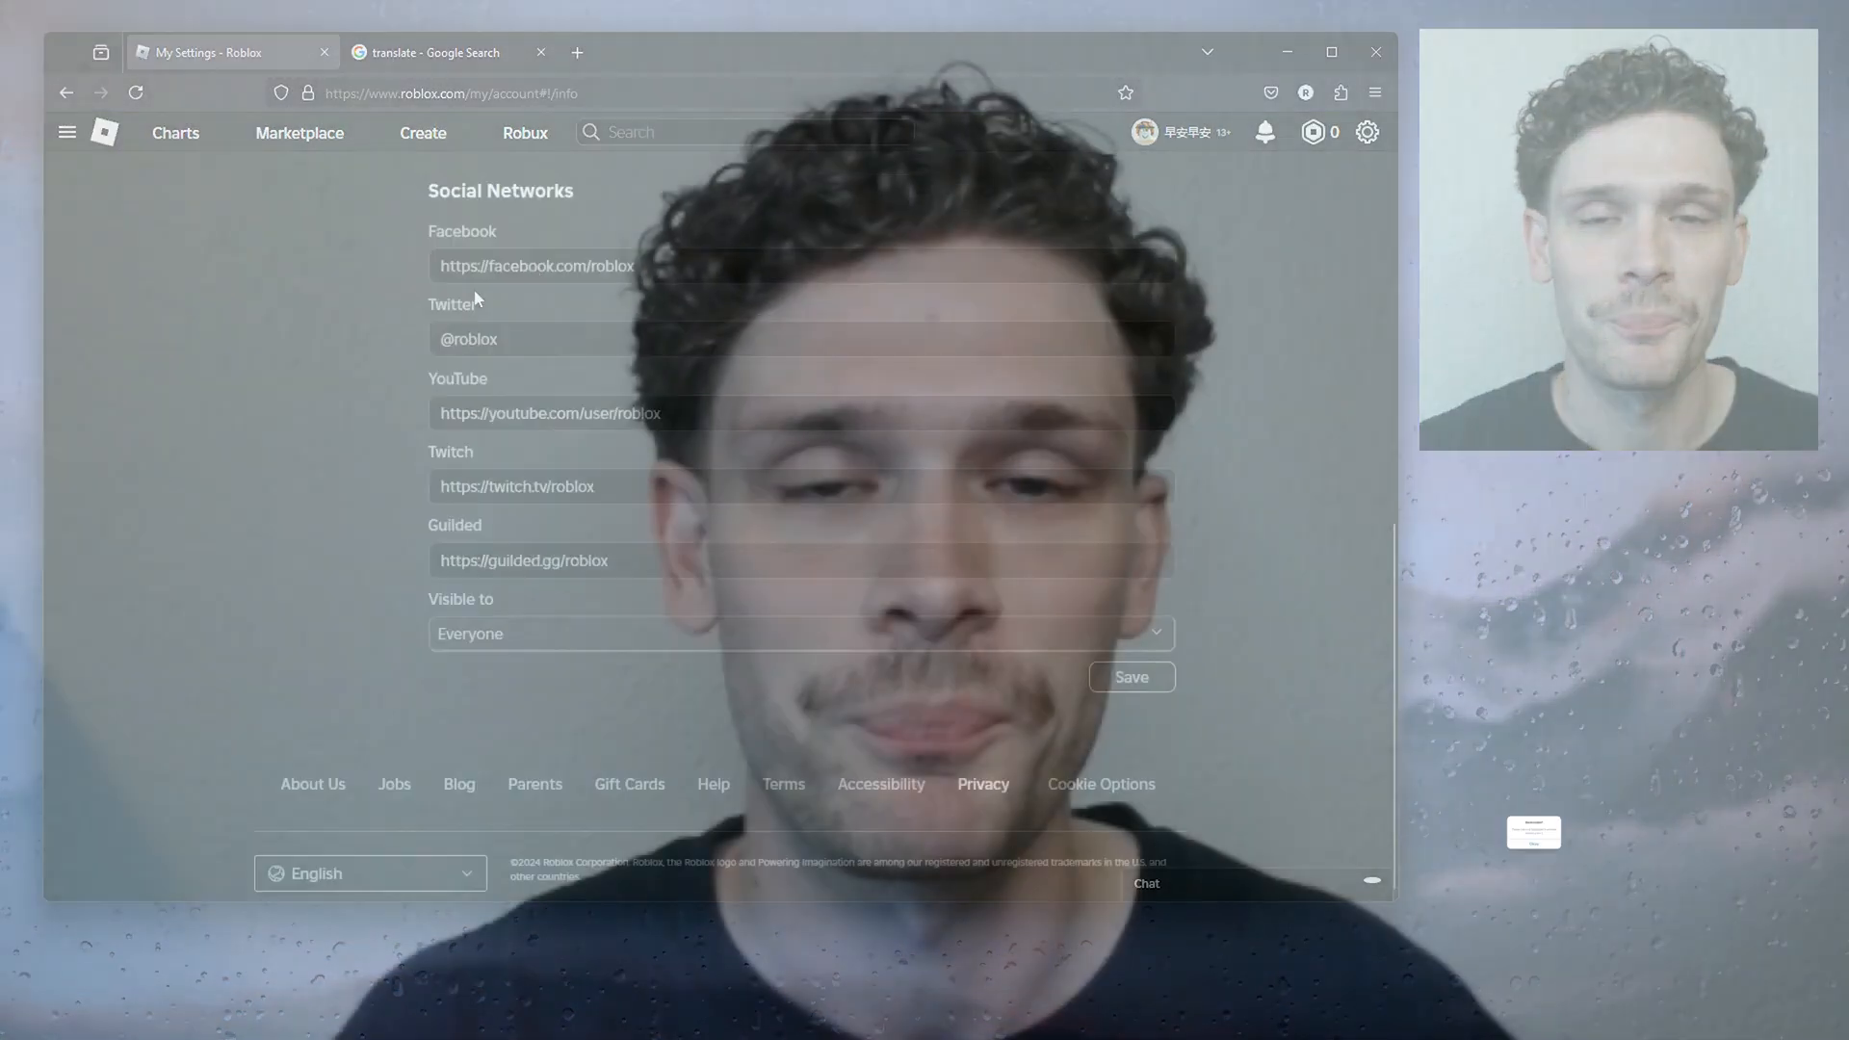